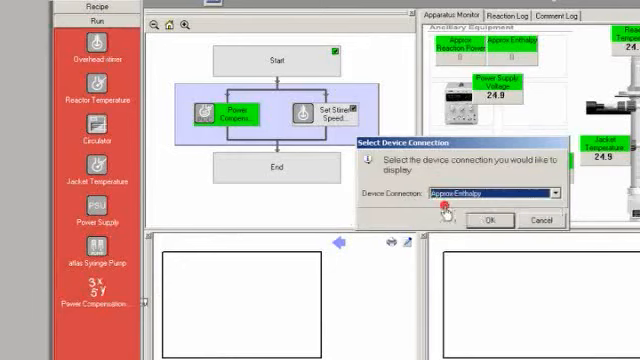
Step: Confirm Approx Enthalpy as the reading shown on the monitor chart
click(490, 220)
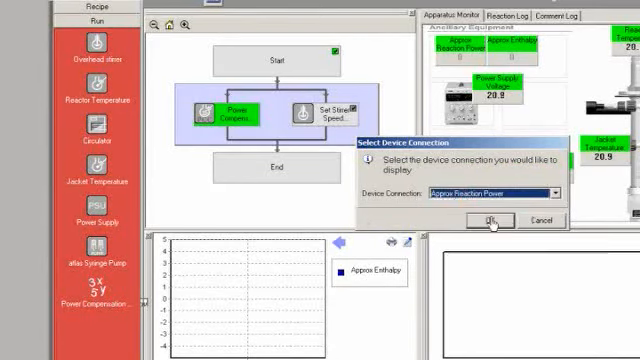
click(490, 220)
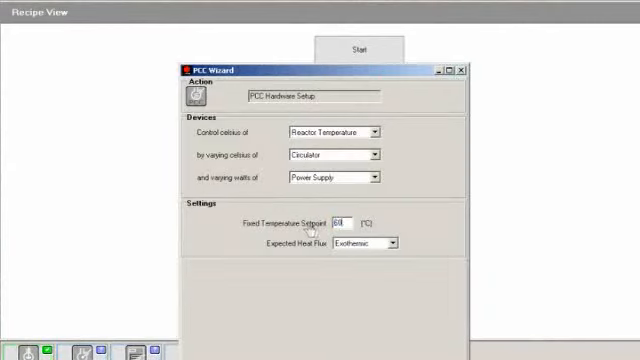
Step: Accept the 60 °C exothermic reactor temperature control and leave end conditions unset
click(360, 242)
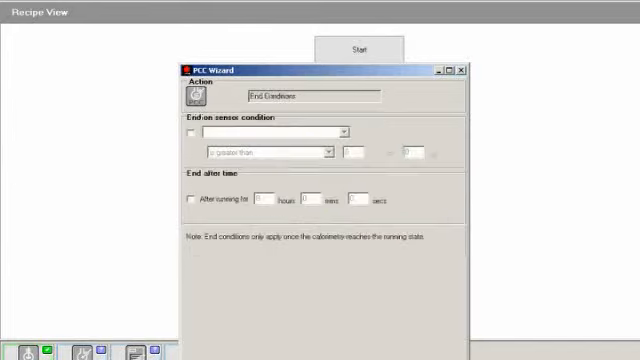
click(189, 200)
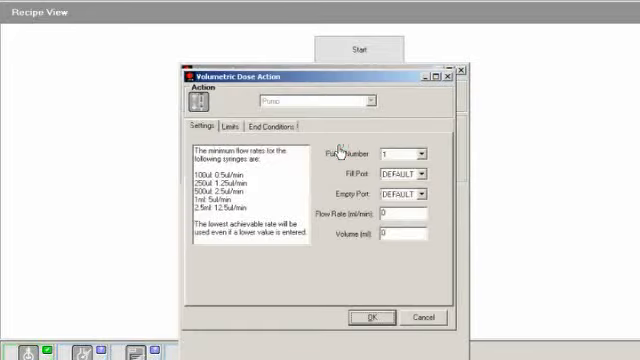
Step: Dose with pump 1 from port A to port B at 2 ml/min, 100 ml total
click(408, 195)
text(100)
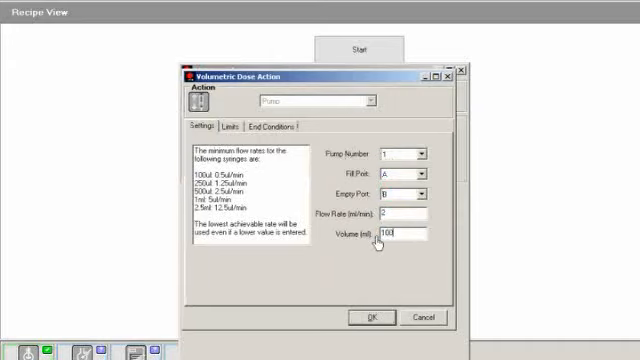
click(371, 317)
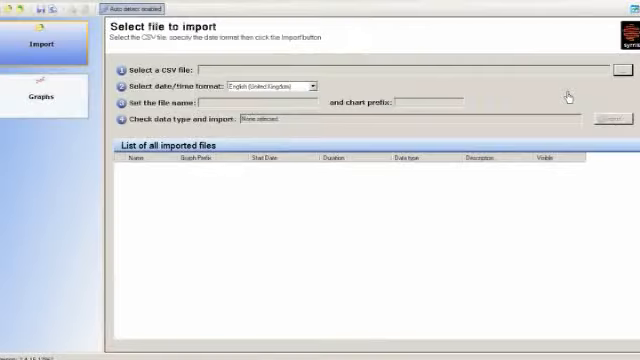
Step: Import the DataLog CSV file and continue past the data review to calorimetry details
click(629, 70)
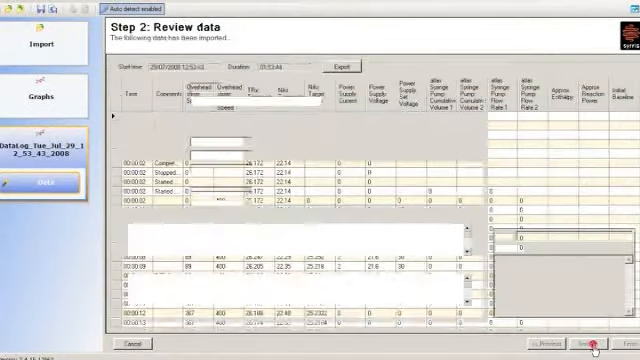
click(609, 344)
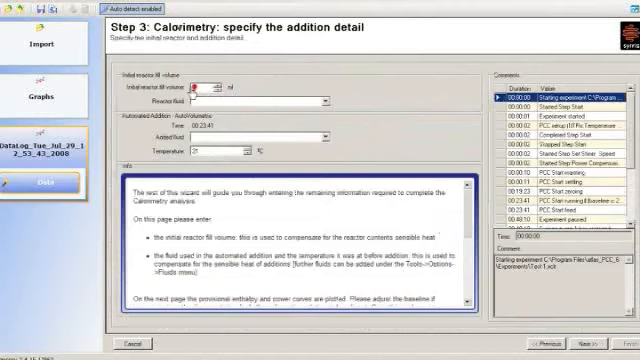
Step: Enter a 500 ml methanol initial fill, choose the added fluid, and display calorimetry graphs
click(322, 100)
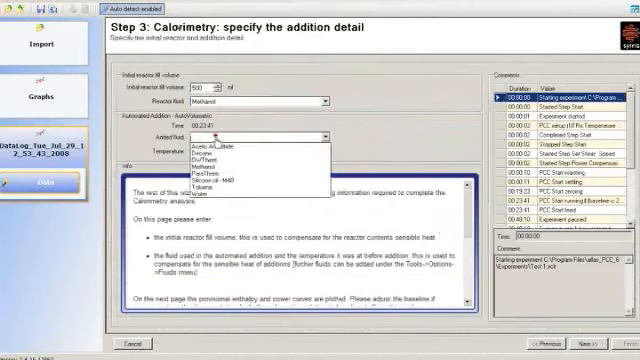
click(230, 142)
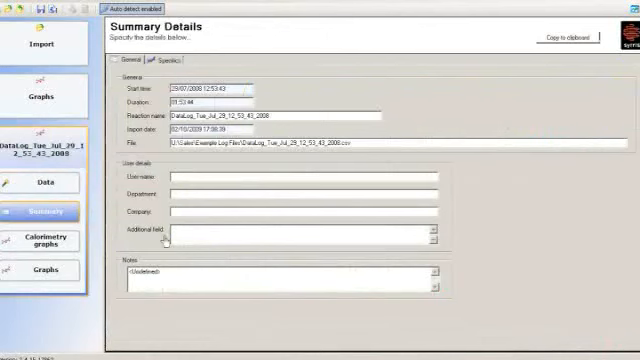
click(45, 235)
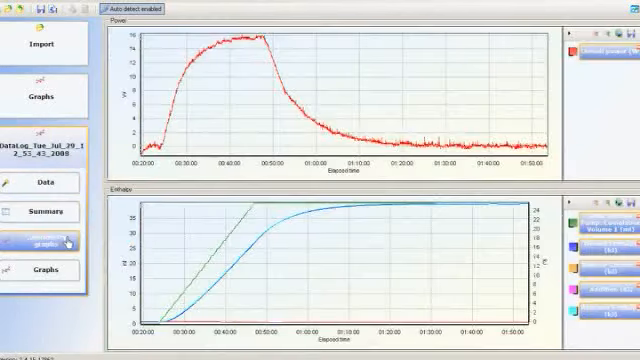